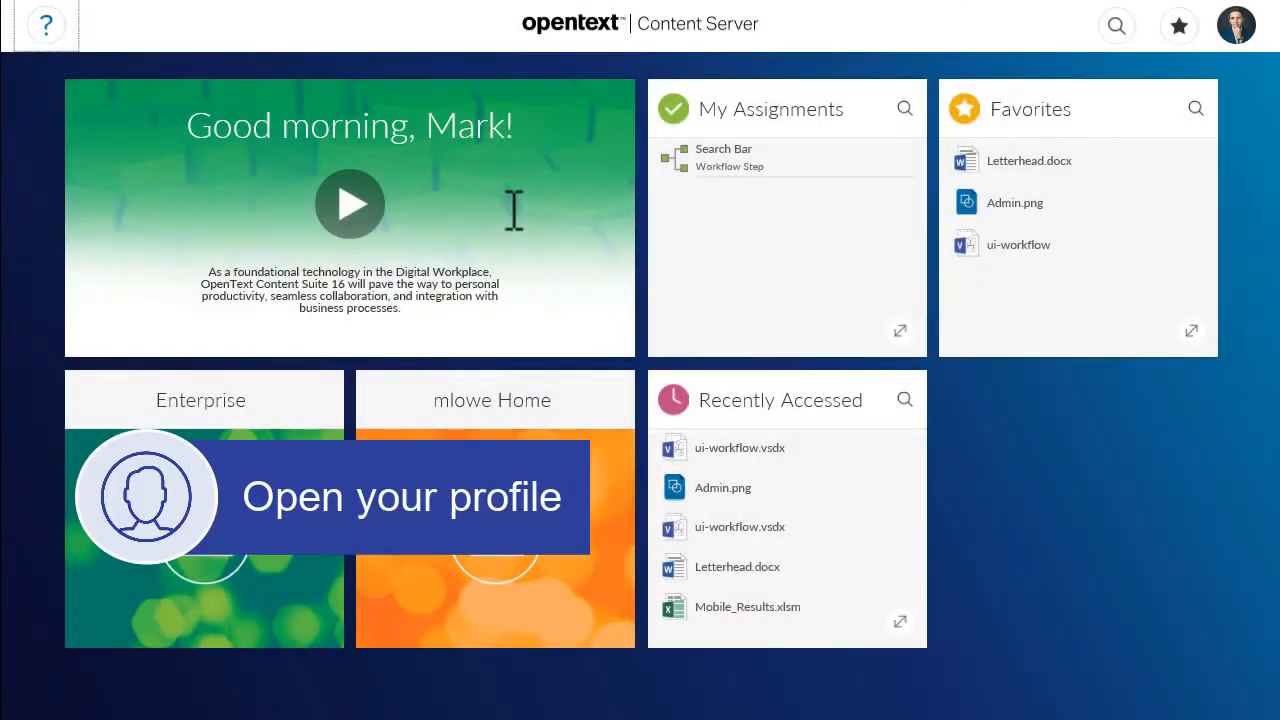
mouse_move(1178, 26)
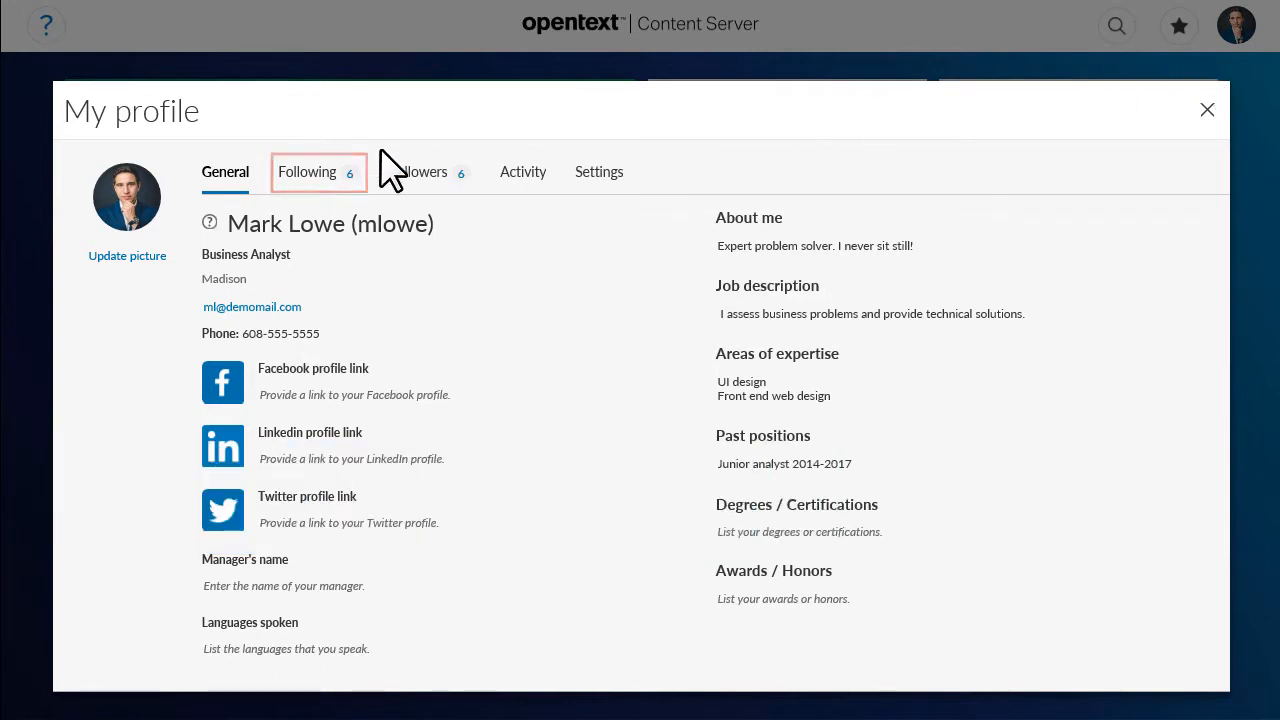
click(307, 171)
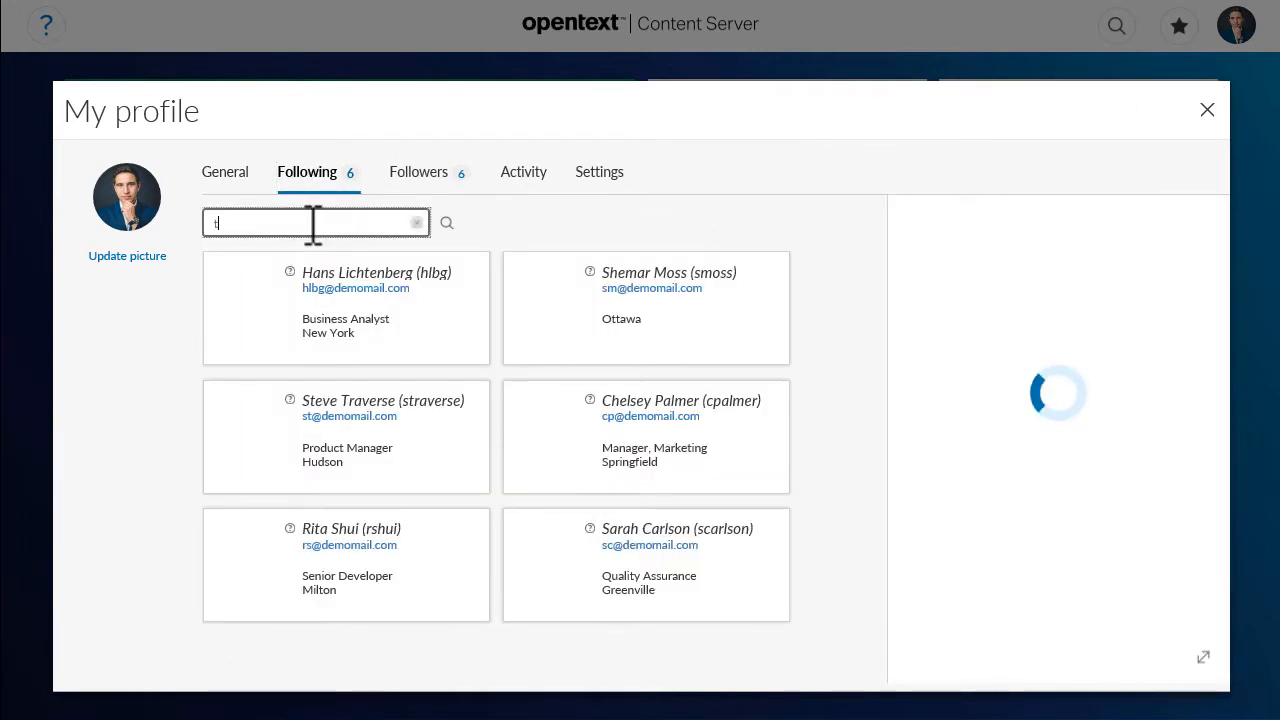
text(a)
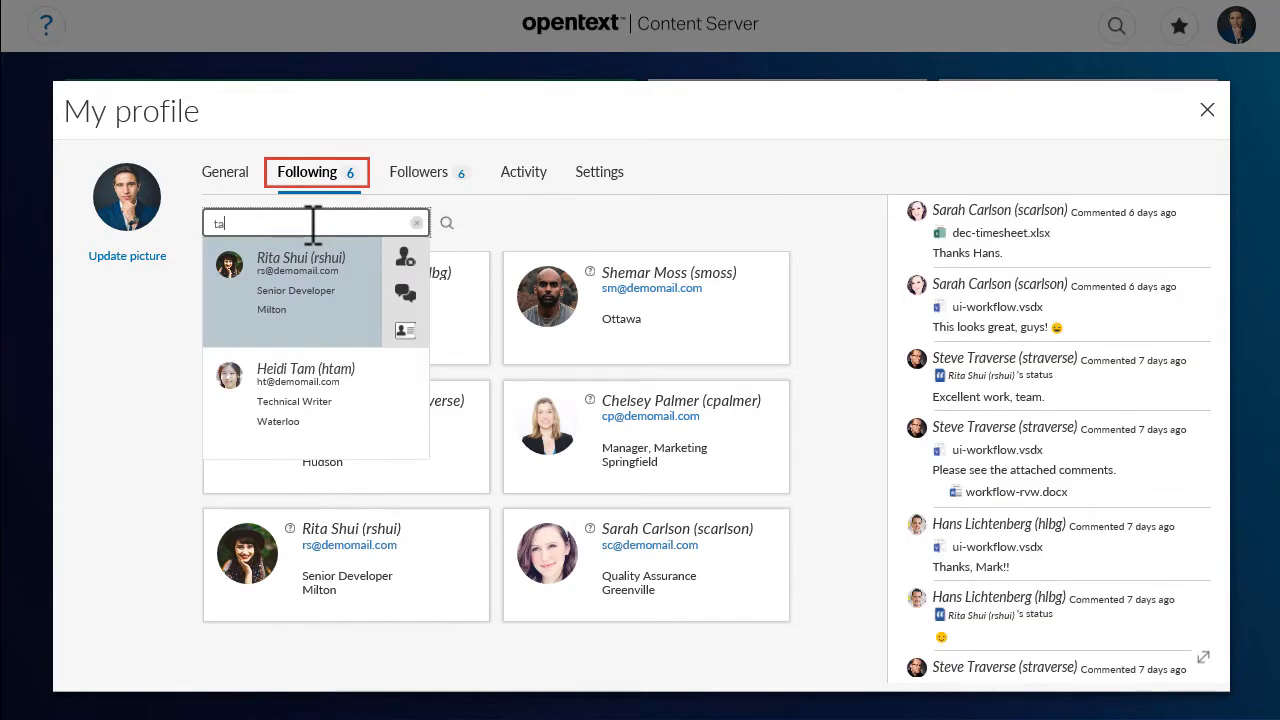
click(419, 171)
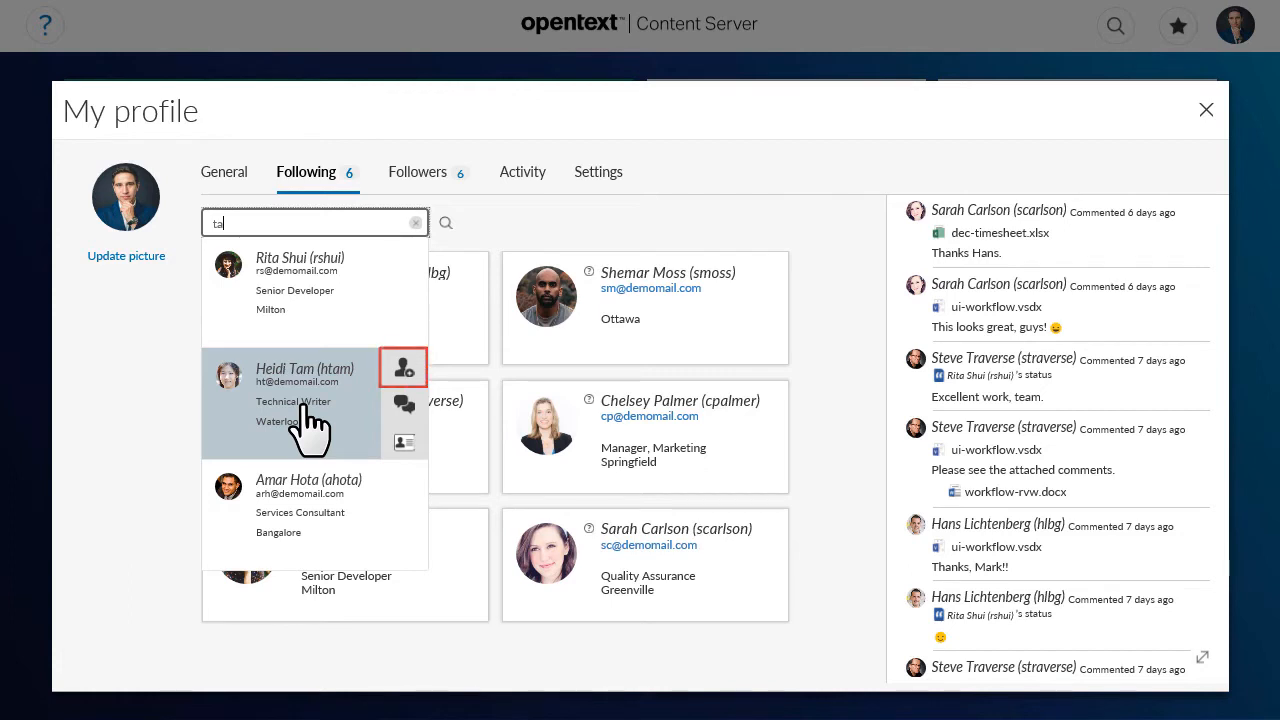
mouse_move(318, 325)
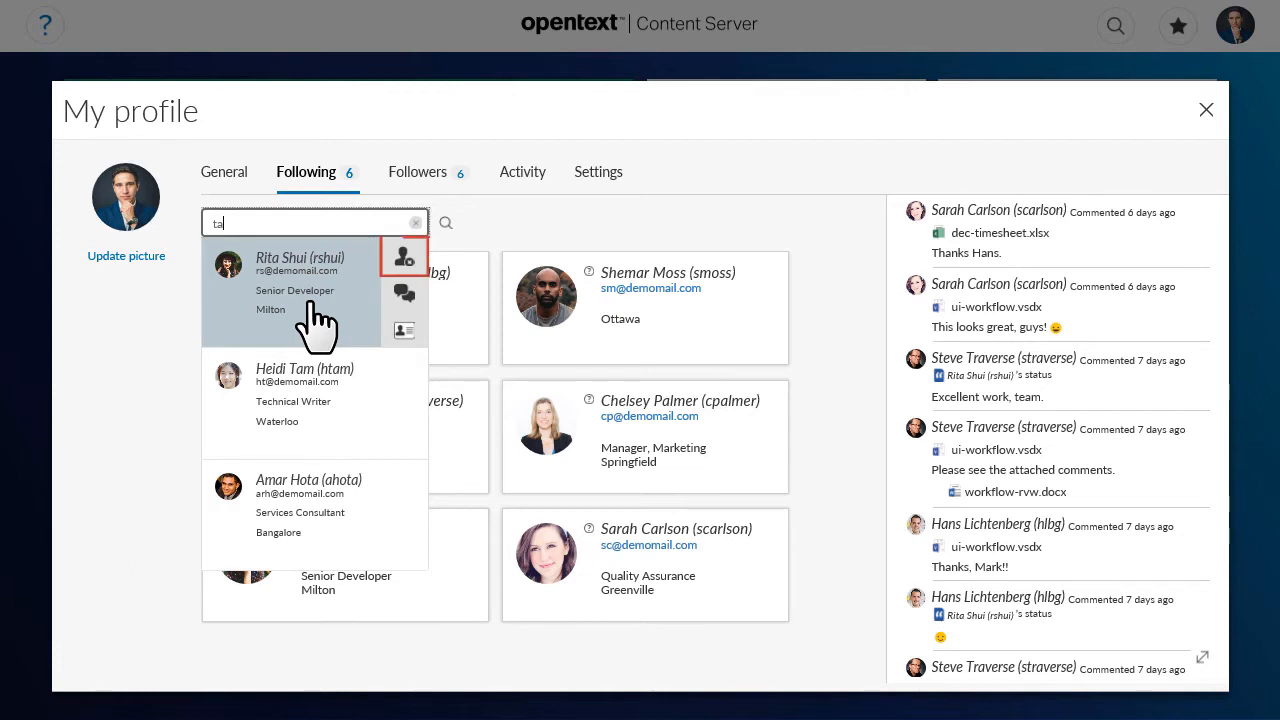
mouse_move(330, 400)
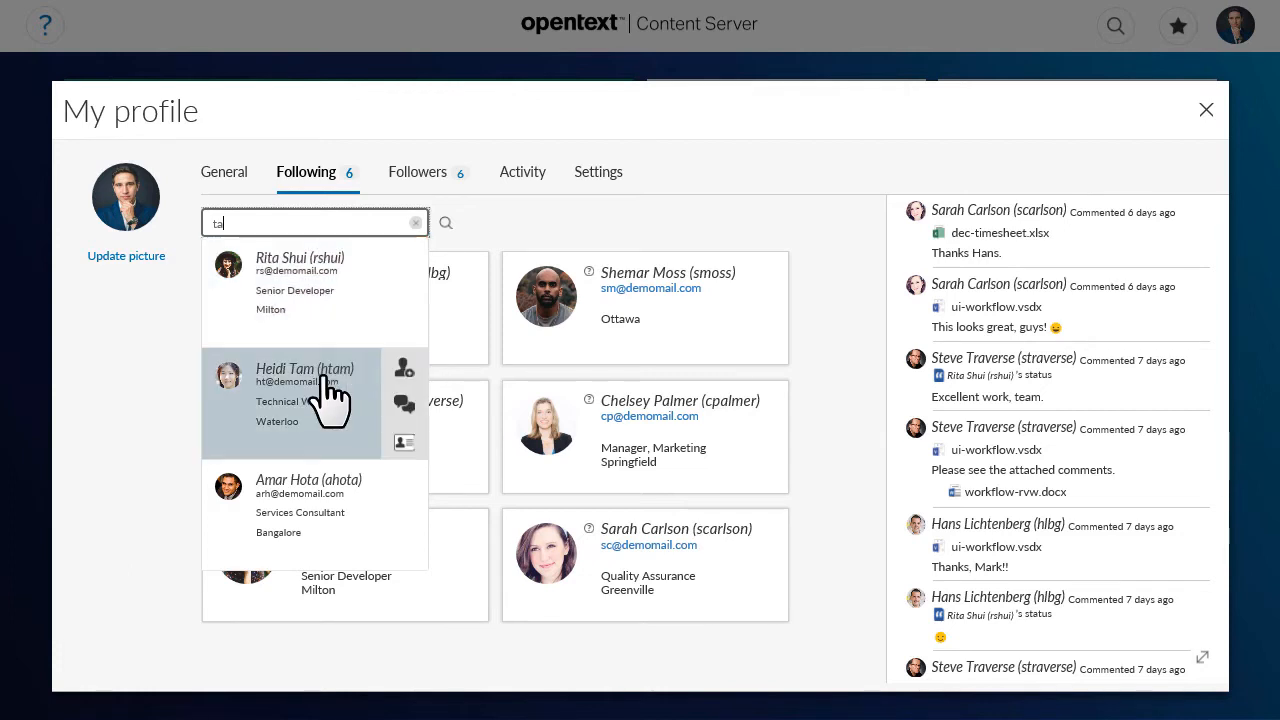
click(404, 365)
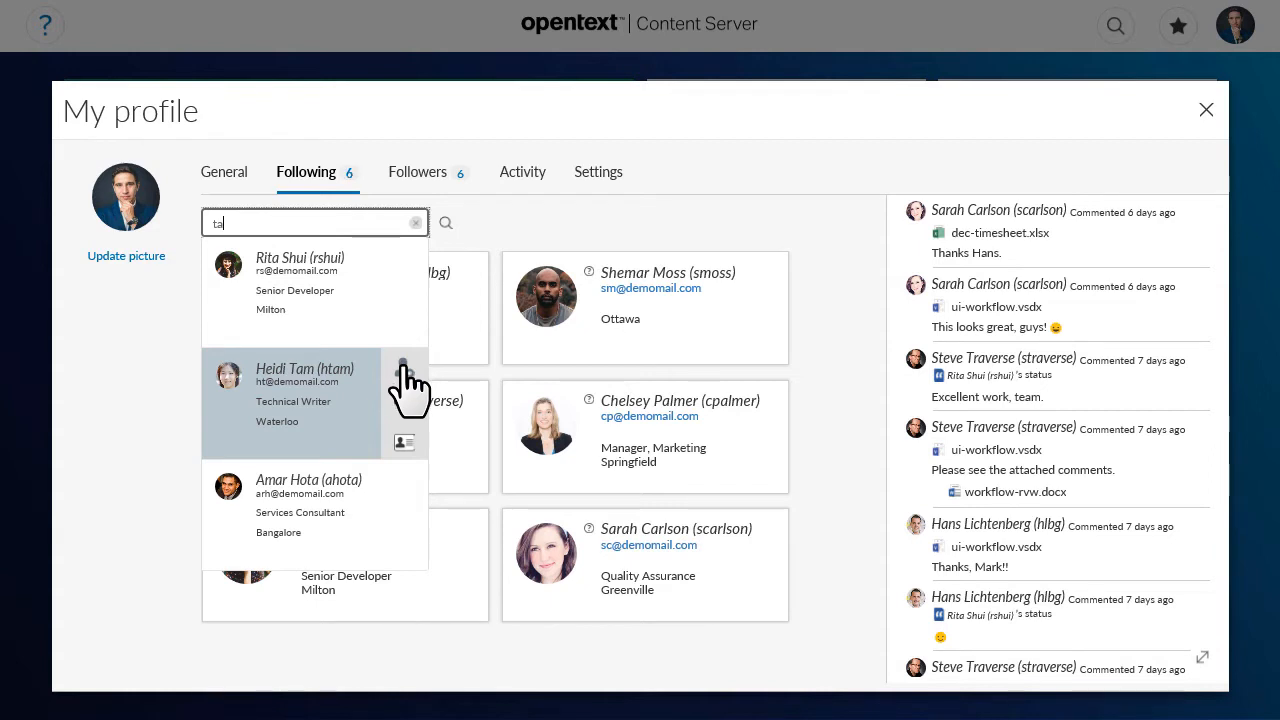
click(416, 222)
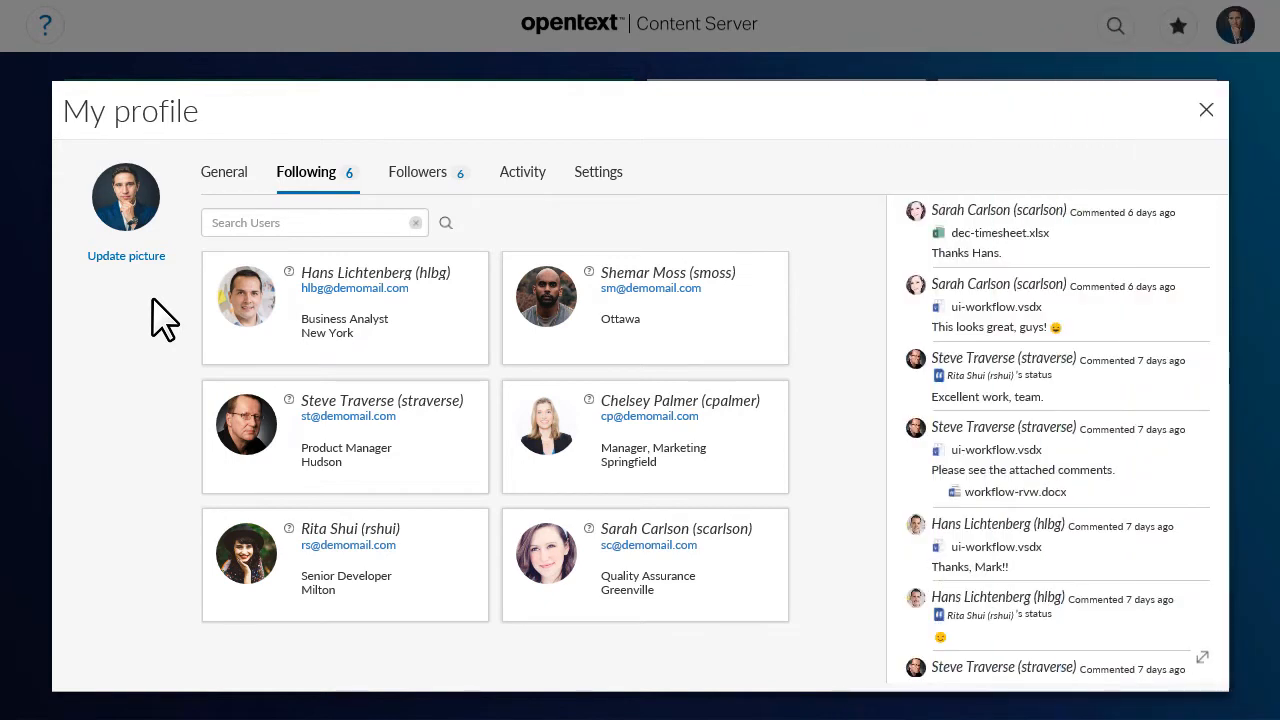
mouse_move(415, 330)
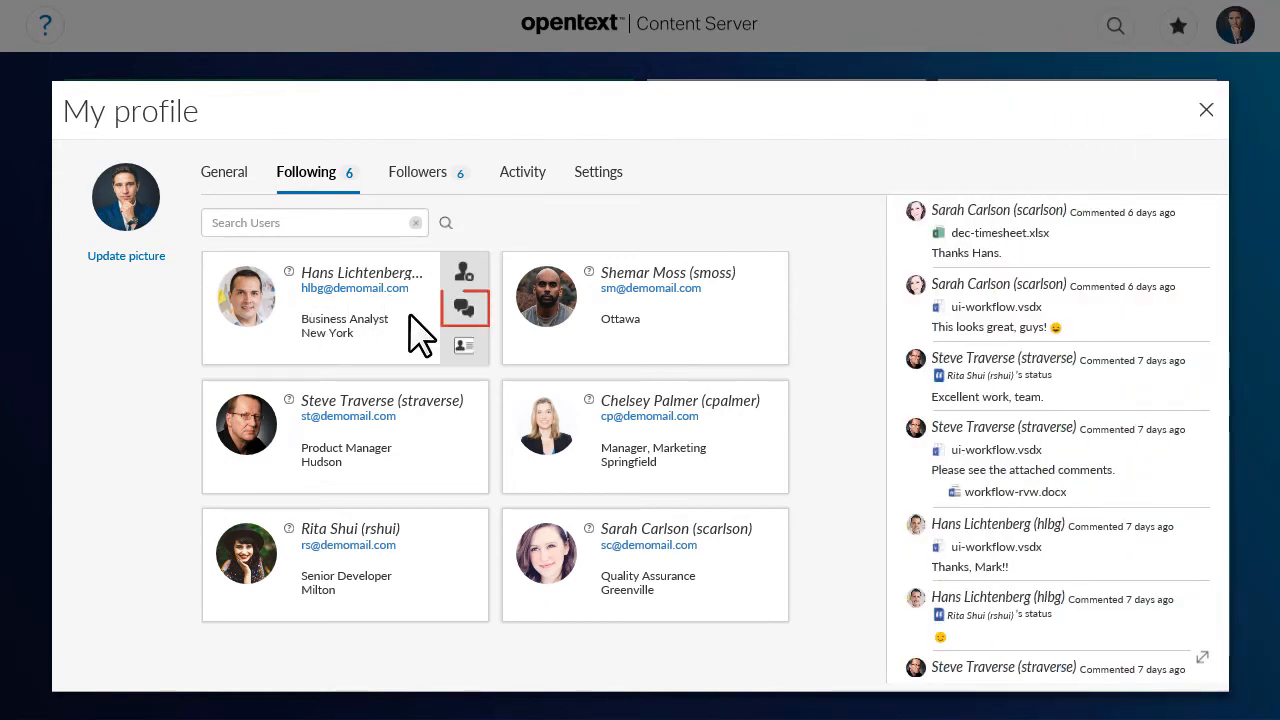
mouse_move(418, 332)
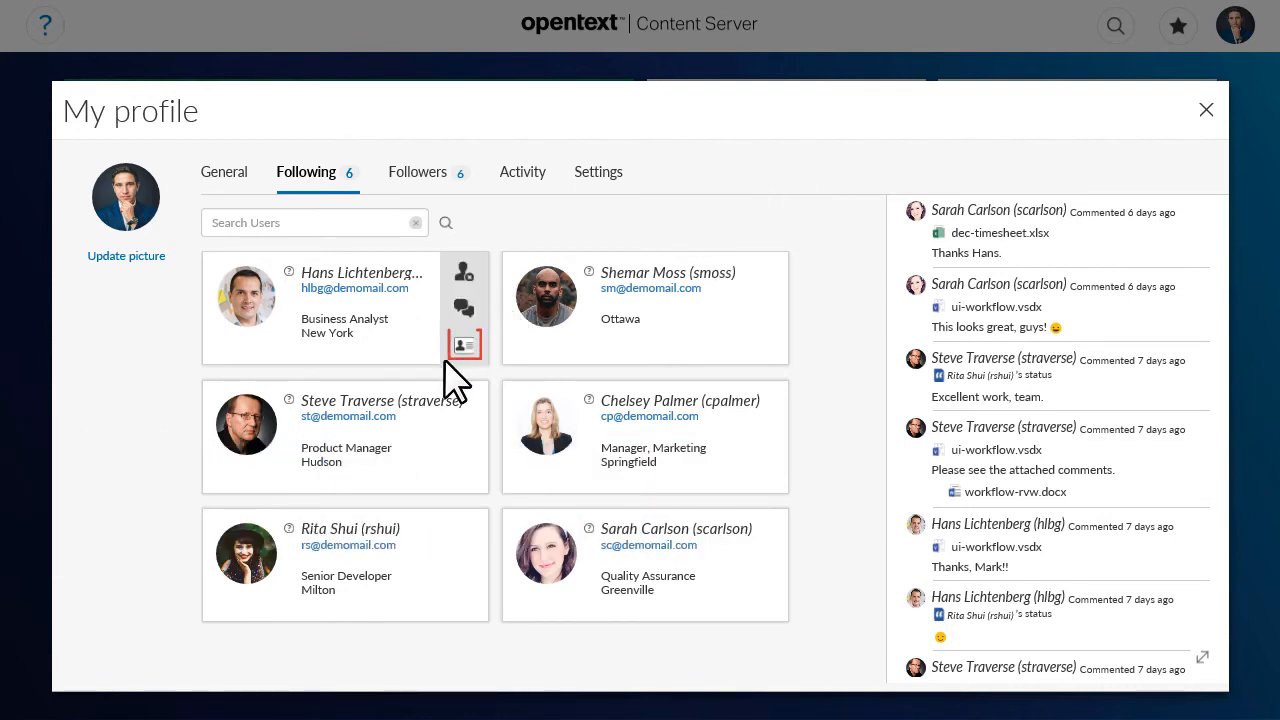
mouse_move(463, 345)
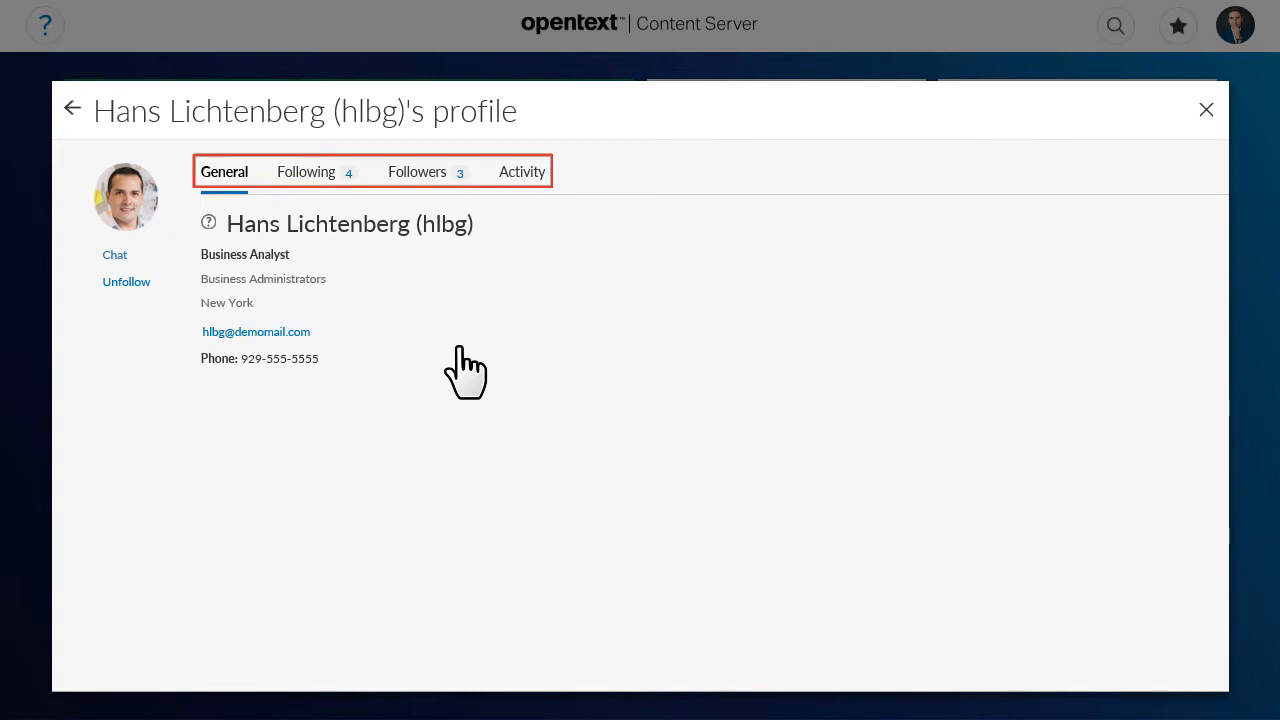
click(224, 171)
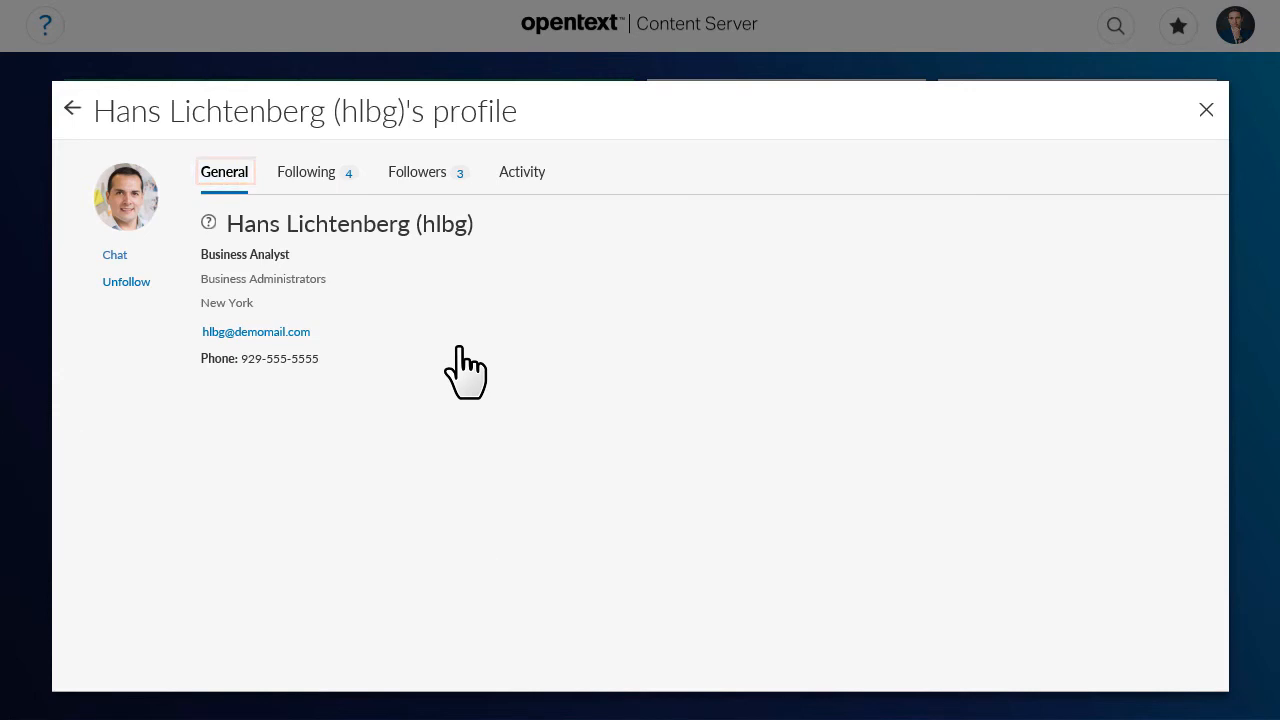
click(306, 171)
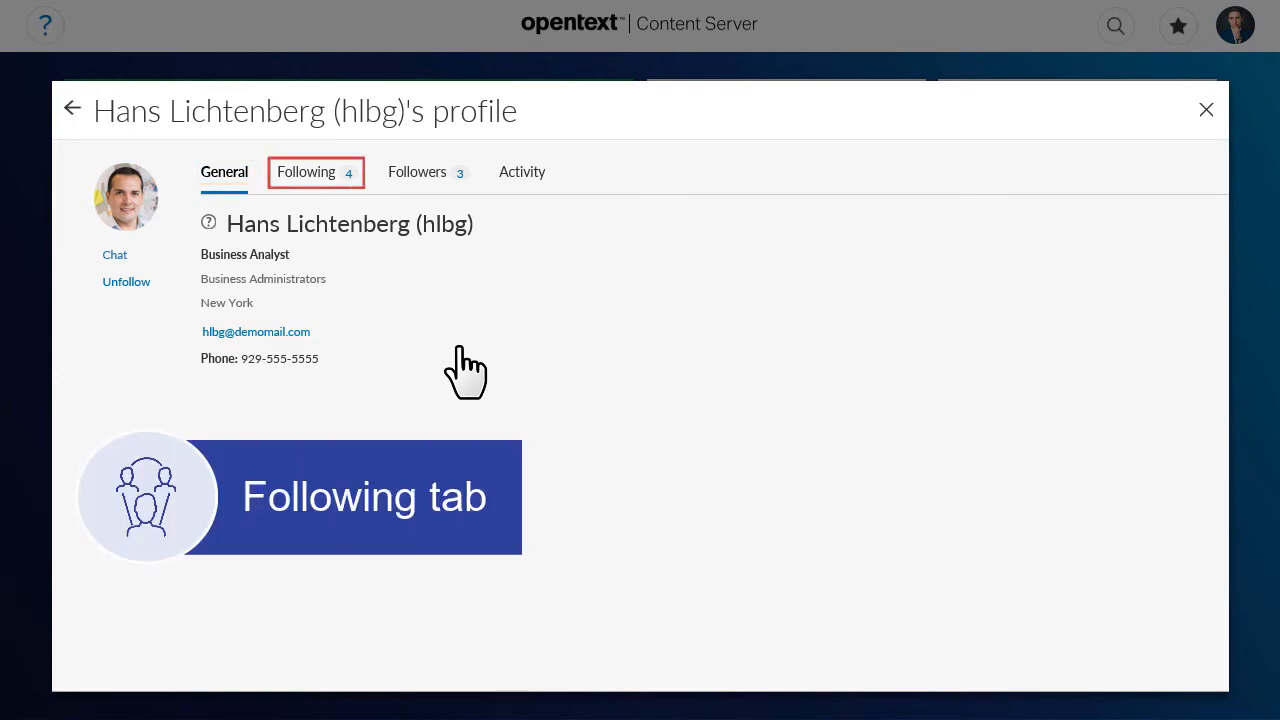
click(307, 171)
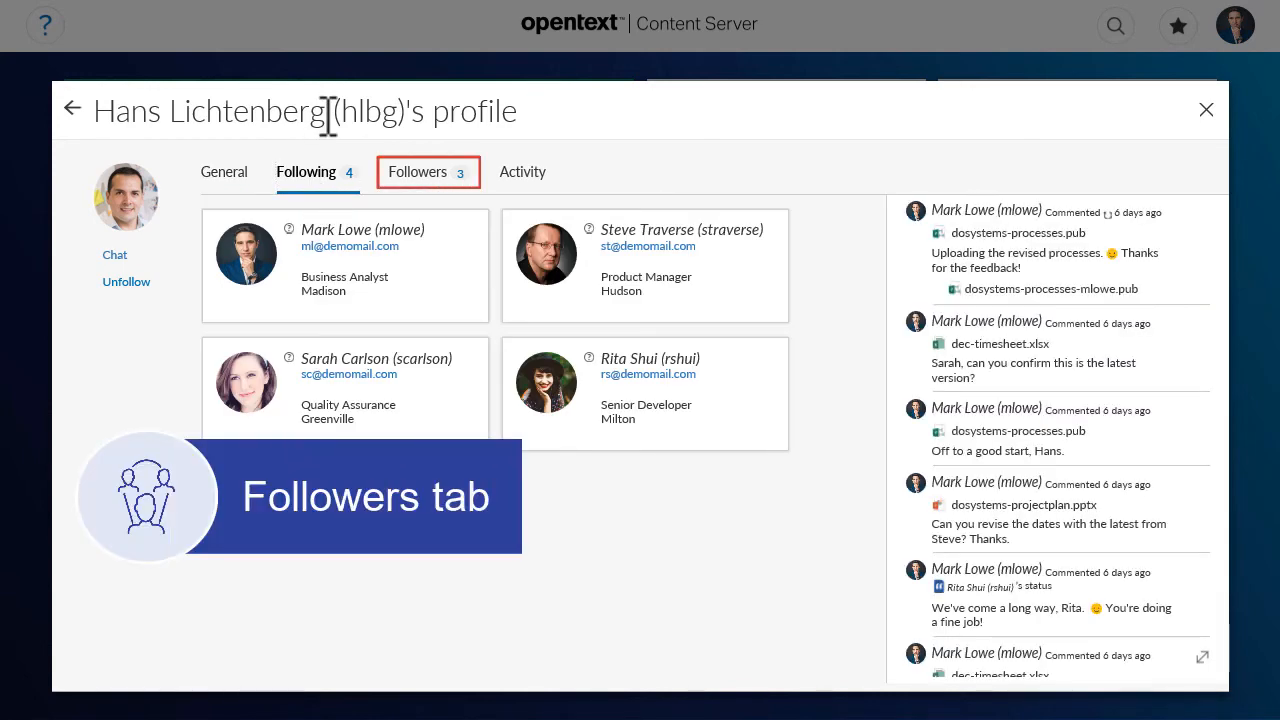
click(428, 171)
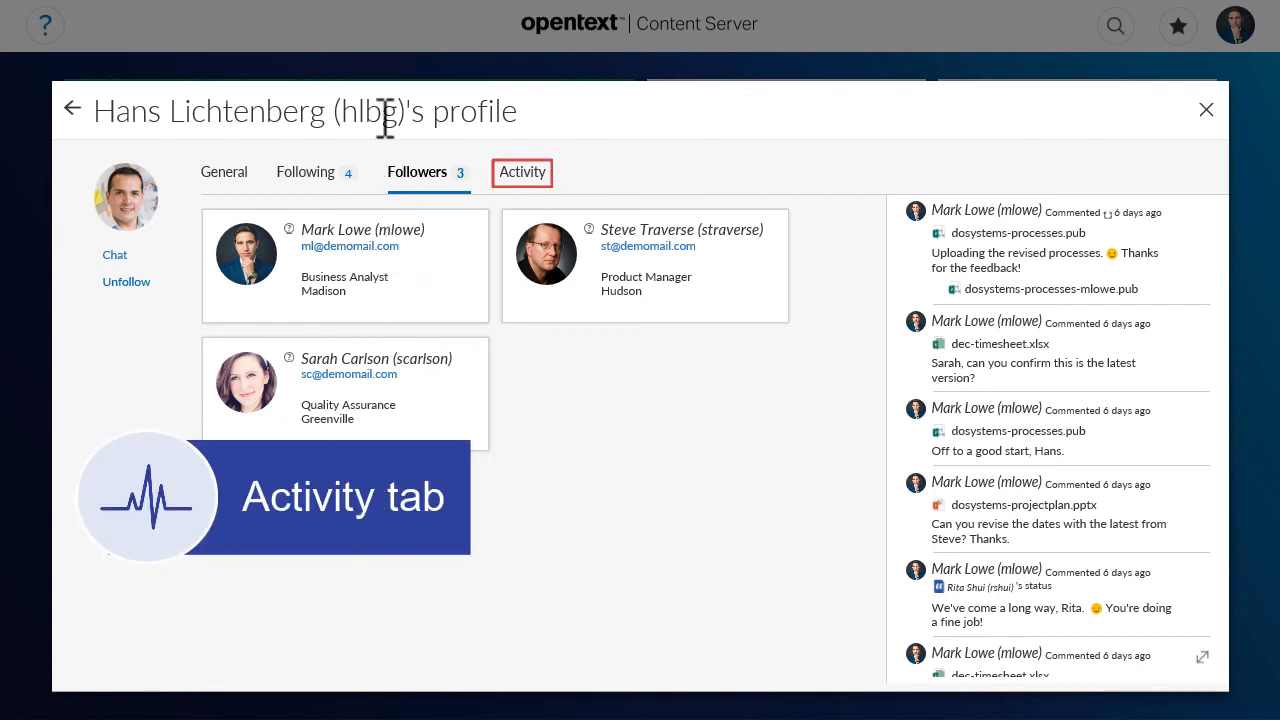
click(522, 172)
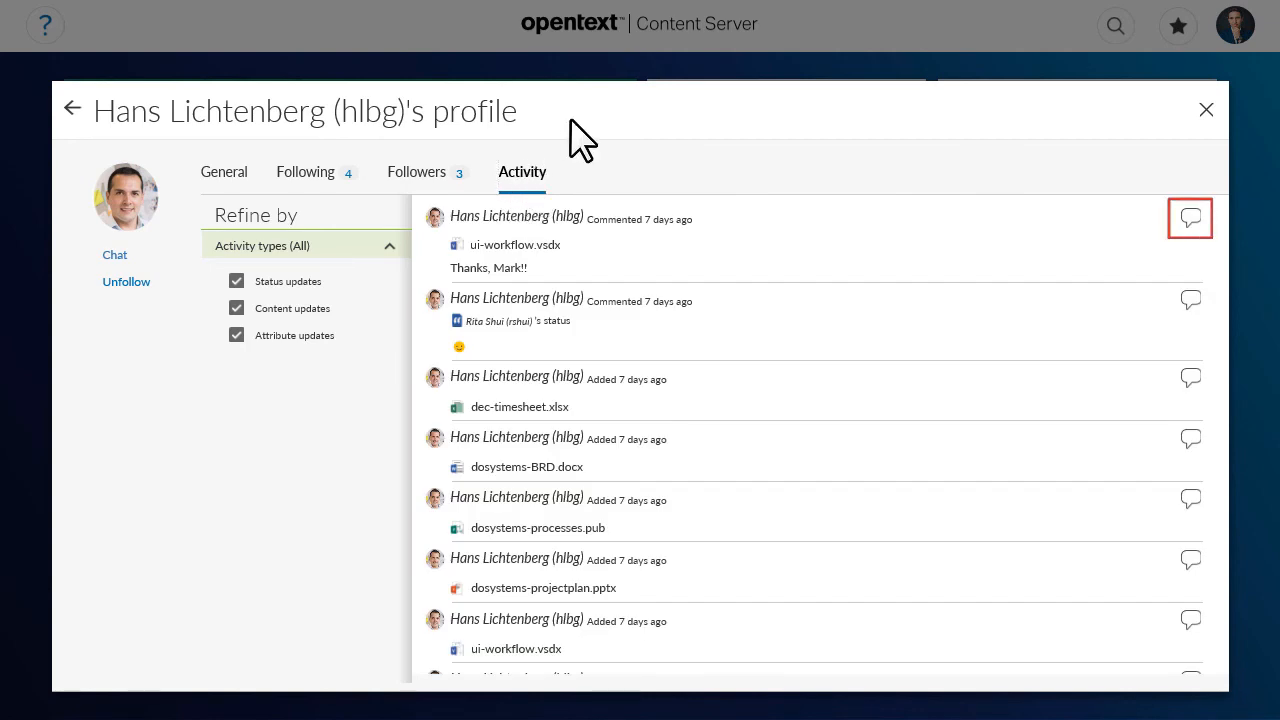
click(1189, 218)
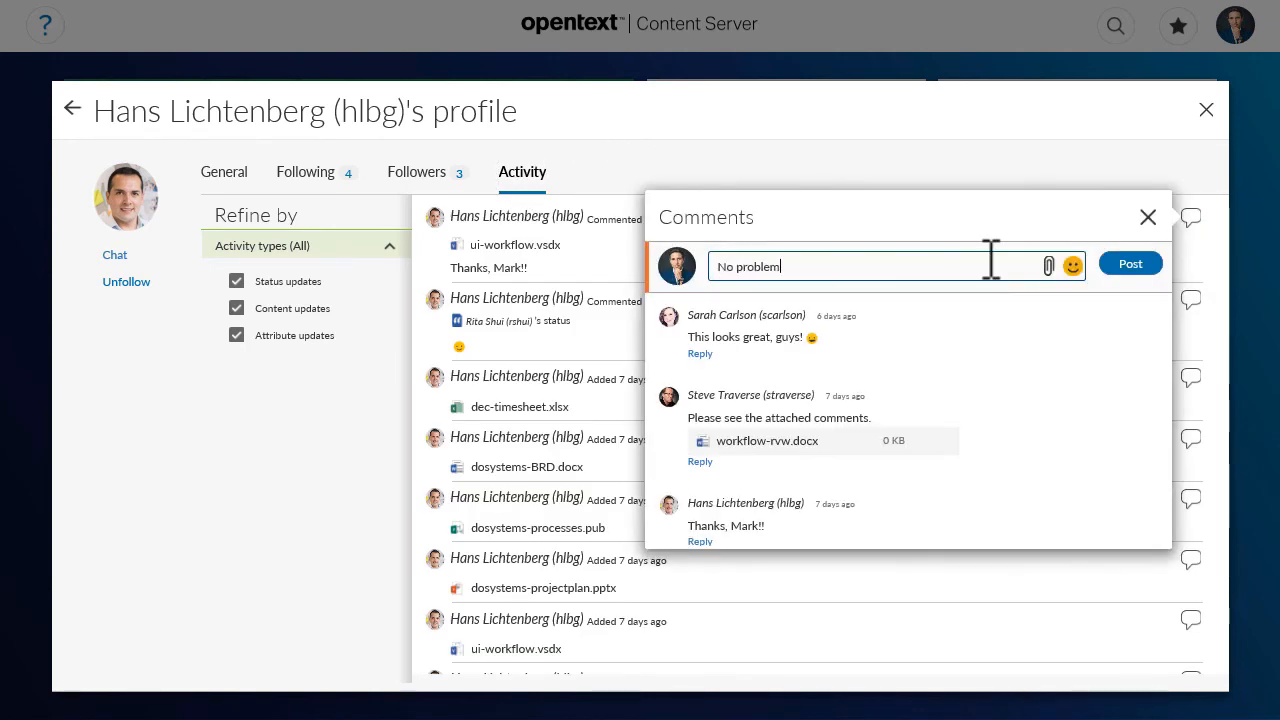